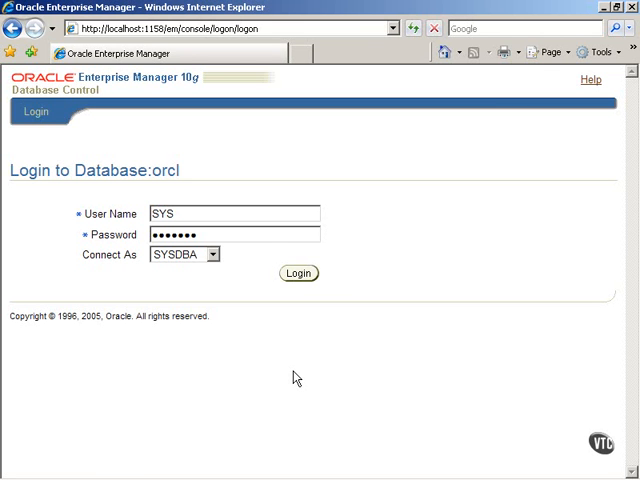
Step: Log in to the orcl database as SYS and go to its Administration page
click(298, 272)
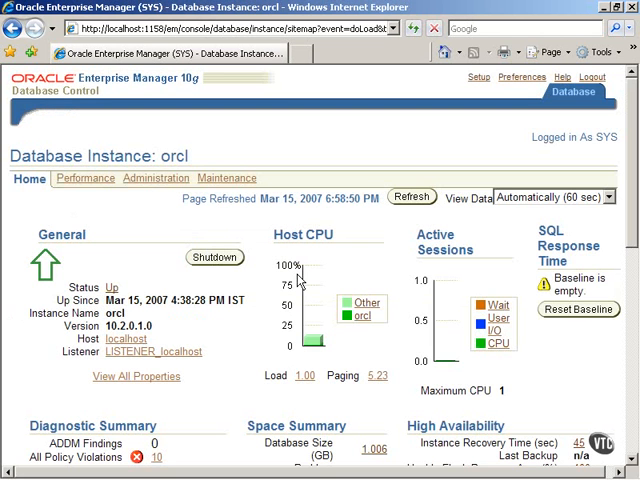
mouse_move(162, 220)
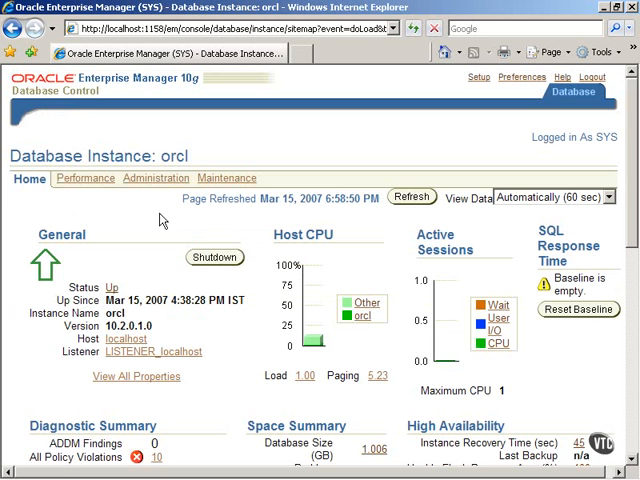
click(156, 178)
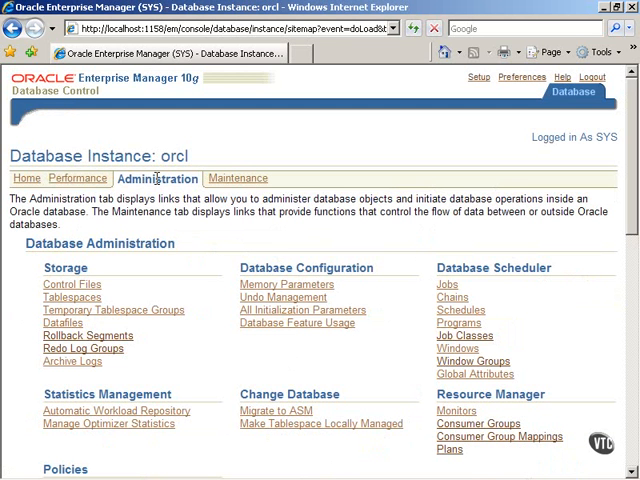
mouse_move(304, 268)
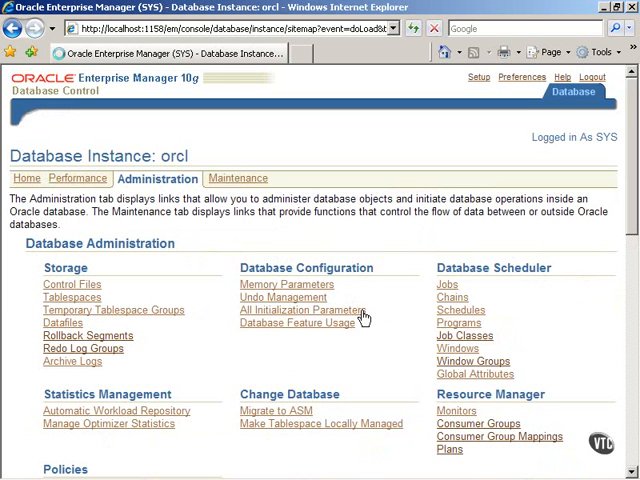
Step: Show All Initialization Parameters for orcl and review the running instance's current values
click(308, 308)
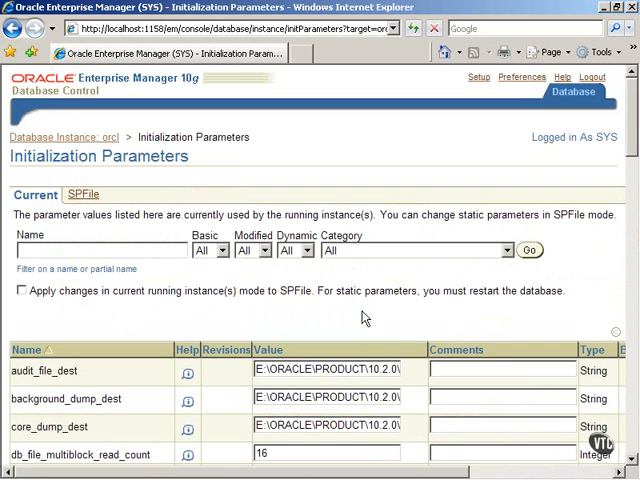
mouse_move(266, 320)
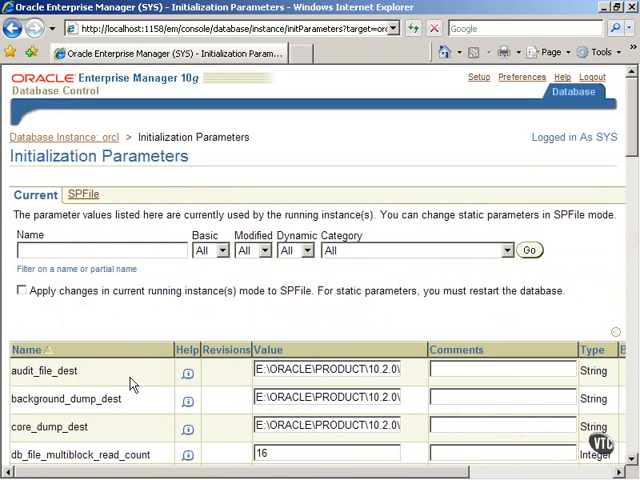
scroll(down, 3)
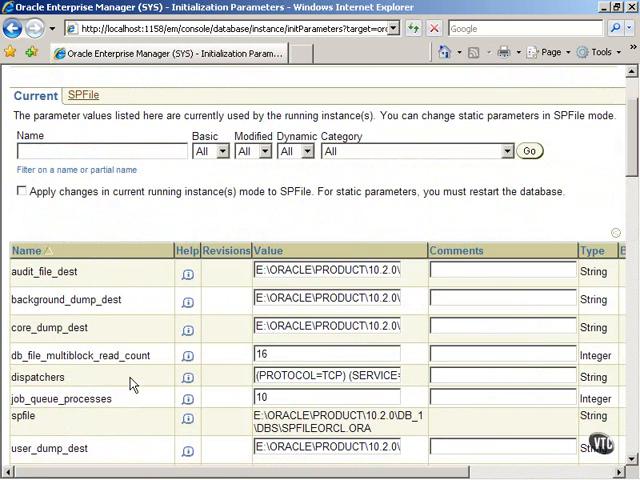
scroll(down, 3)
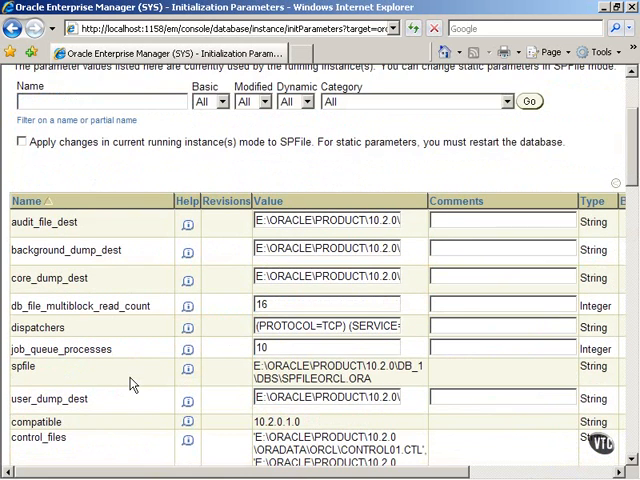
scroll(down, 3)
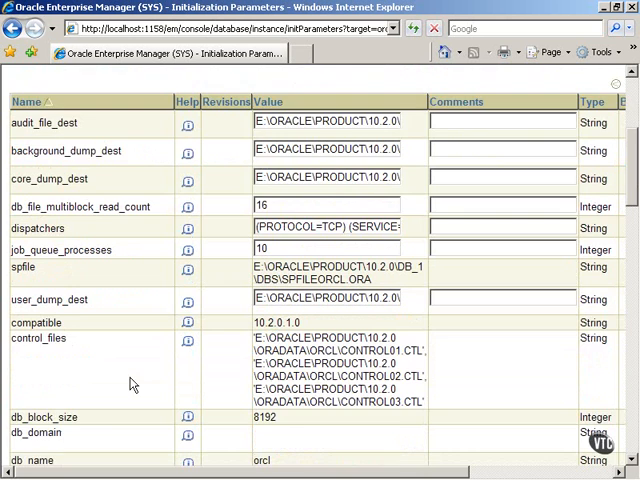
scroll(down, 3)
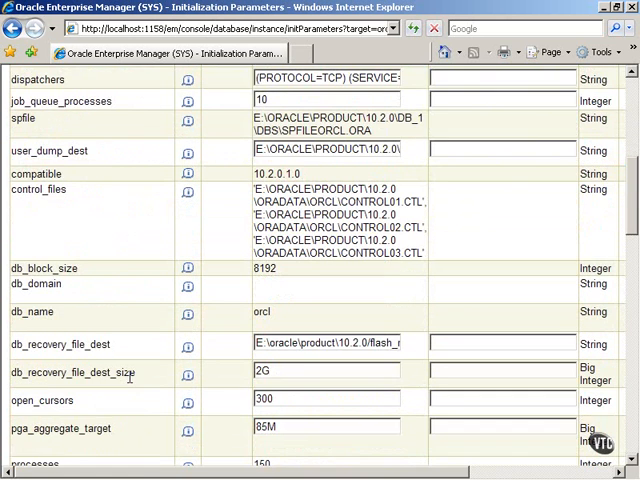
scroll(down, 3)
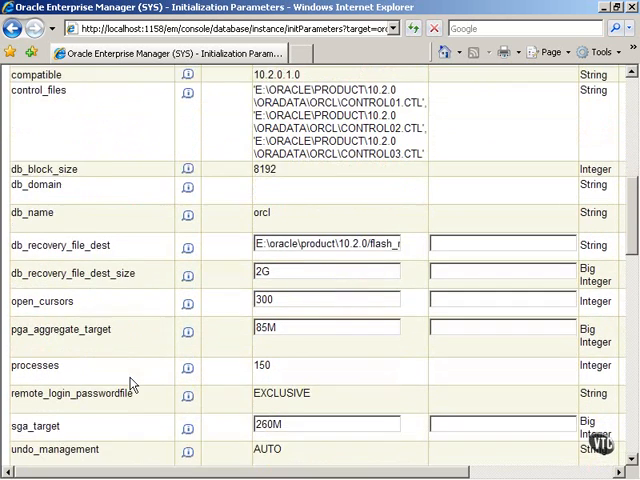
scroll(down, 3)
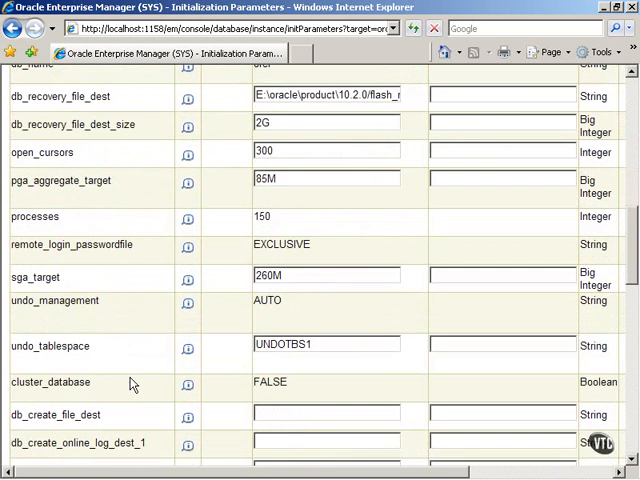
scroll(down, 3)
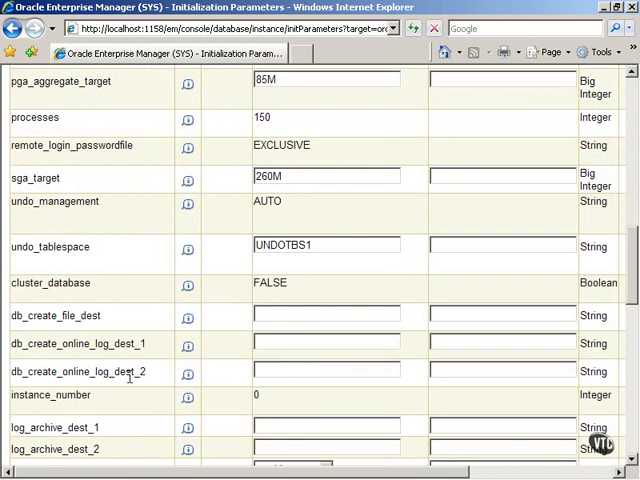
scroll(down, 3)
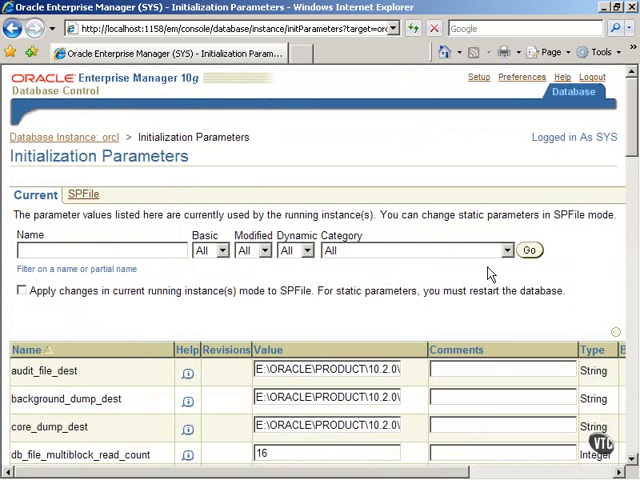
Step: Filter the initialization parameter list to the NLS category only
click(504, 250)
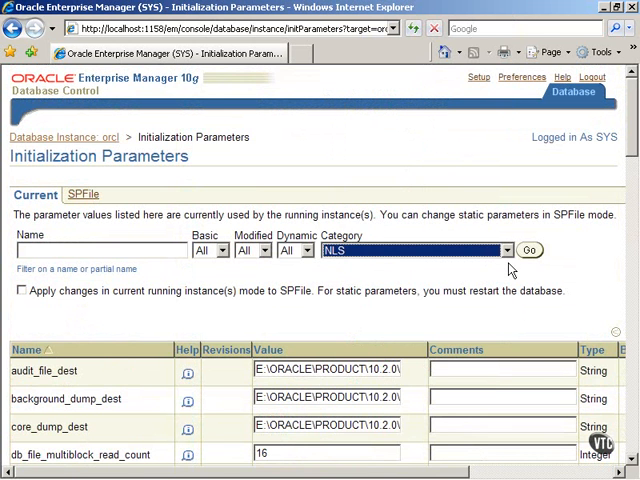
click(536, 250)
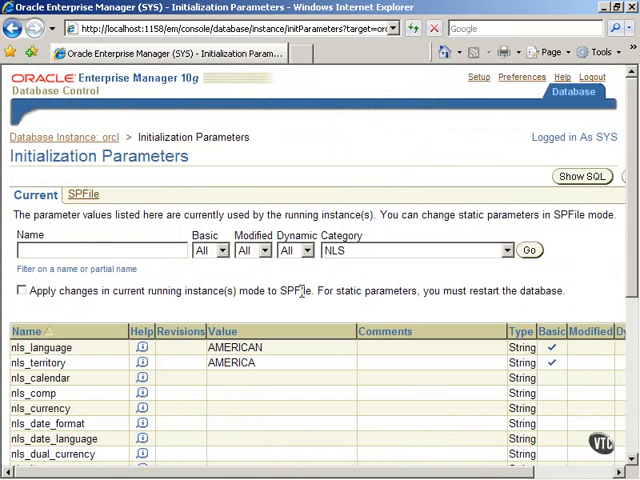
scroll(down, 3)
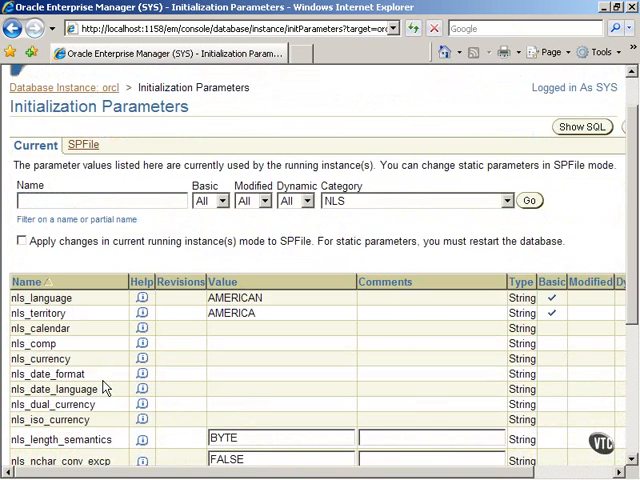
scroll(down, 3)
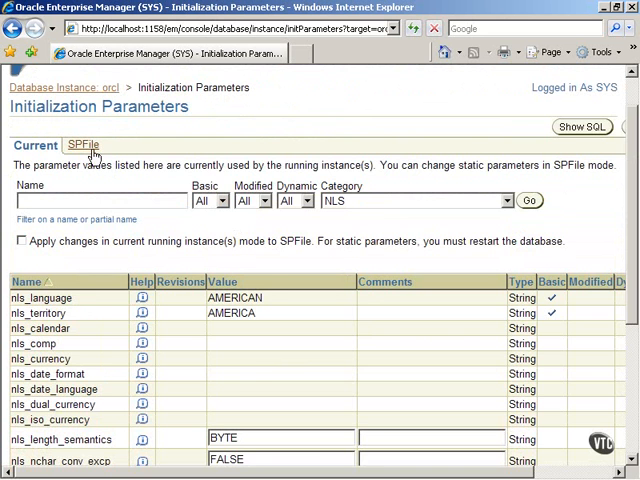
Step: On the SPFile parameter list, set nls_date_format to dd/mm/yyyy
click(90, 144)
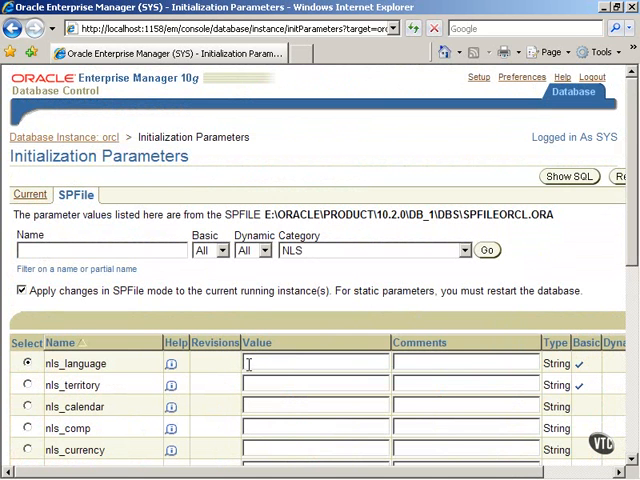
scroll(down, 3)
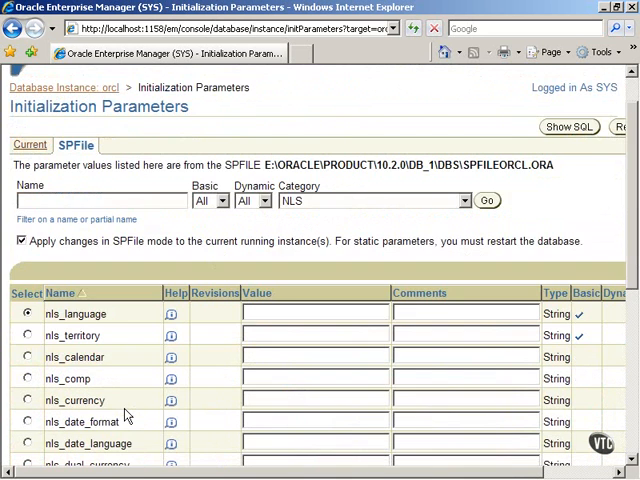
scroll(down, 3)
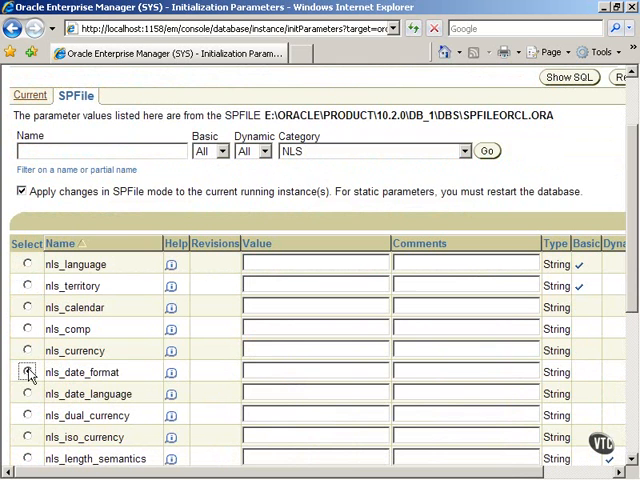
click(28, 372)
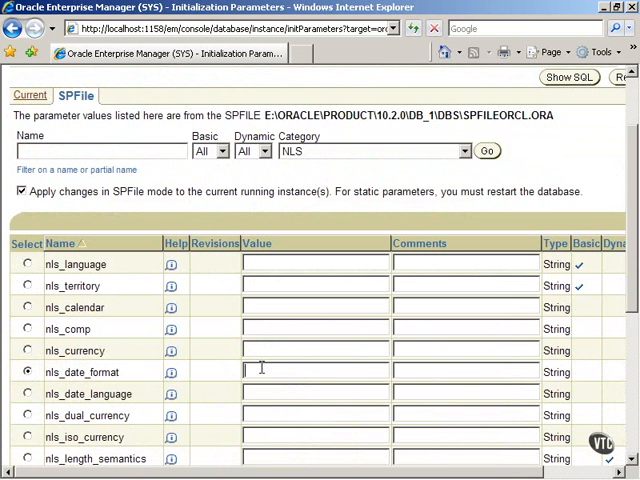
text(dd/mm)
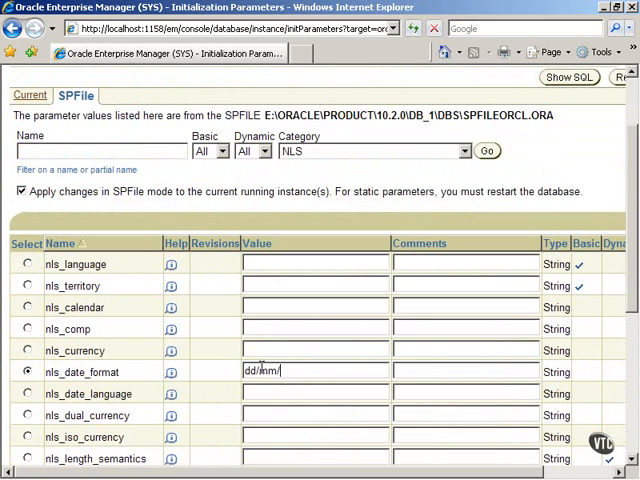
text(/yyyy)
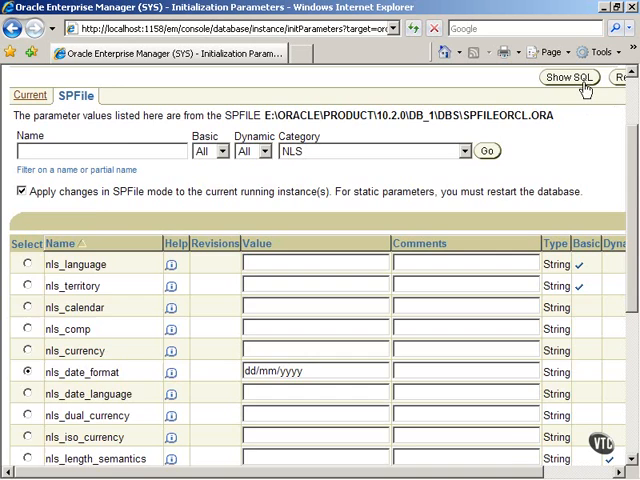
click(566, 76)
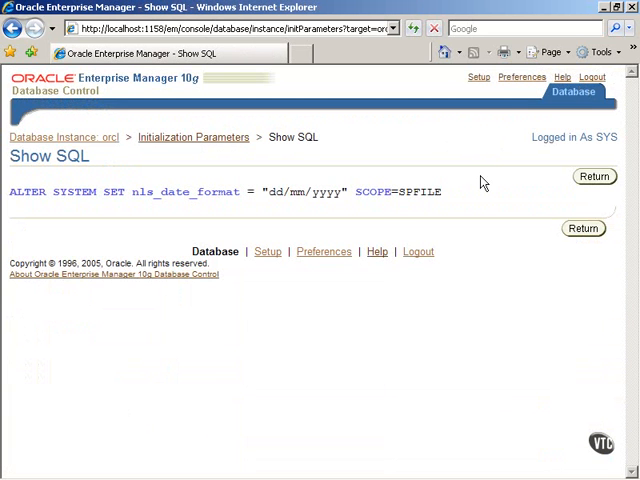
mouse_move(324, 218)
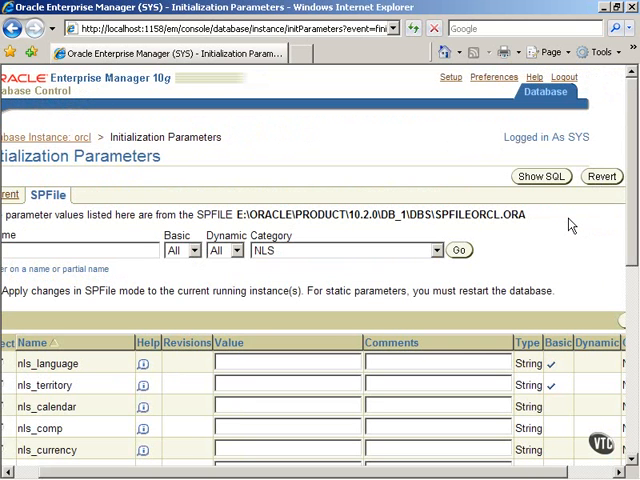
Step: Apply the nls_date_format change to the SPFile and agree to restart the database now
scroll(down, 3)
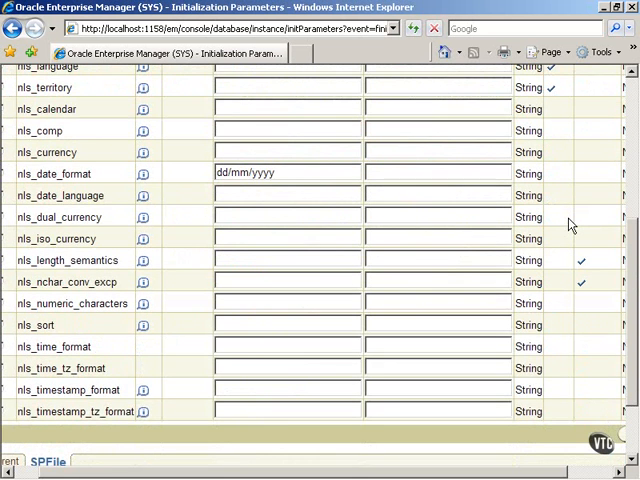
scroll(down, 3)
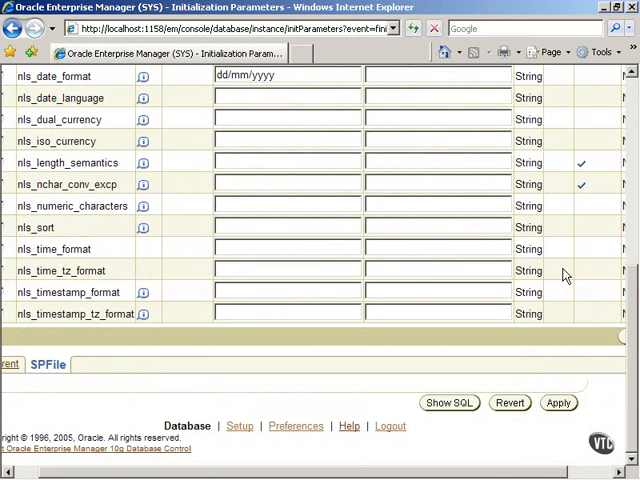
click(564, 404)
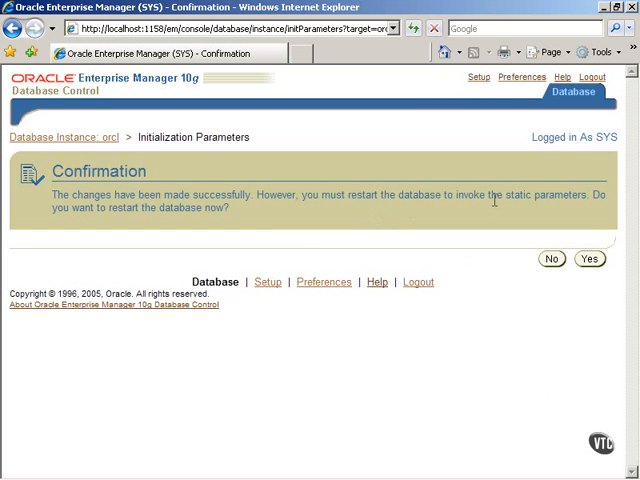
mouse_move(572, 192)
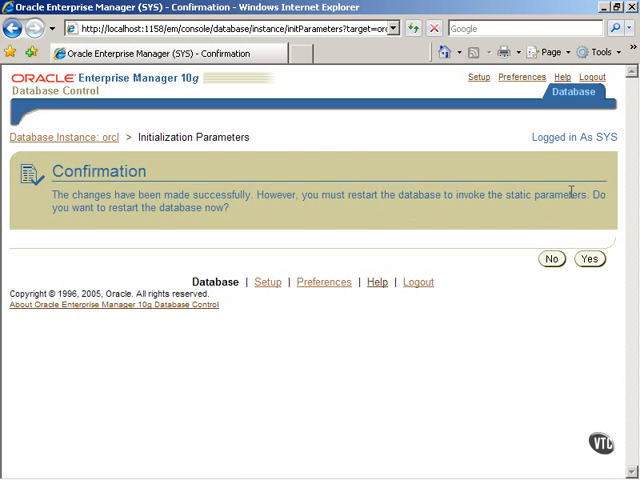
mouse_move(588, 260)
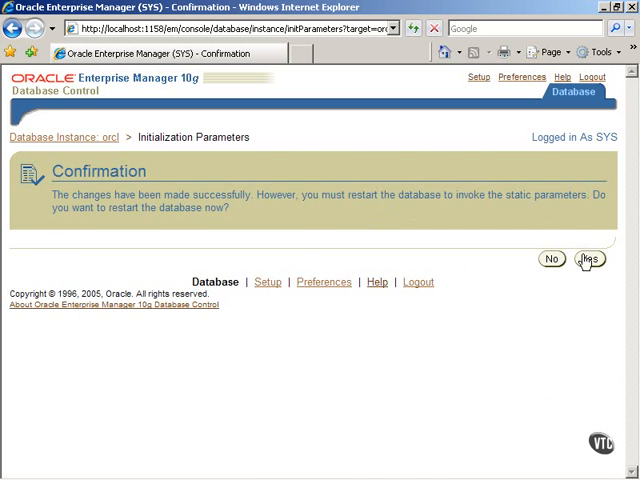
click(588, 258)
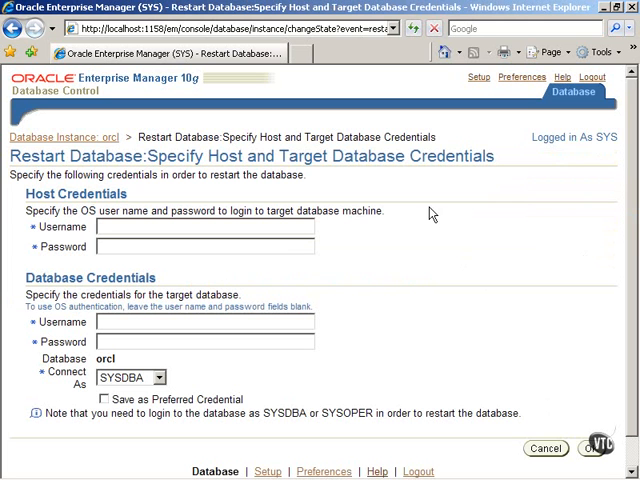
Step: Enter host user admin and database user SYS as the restart credentials
text(admin)
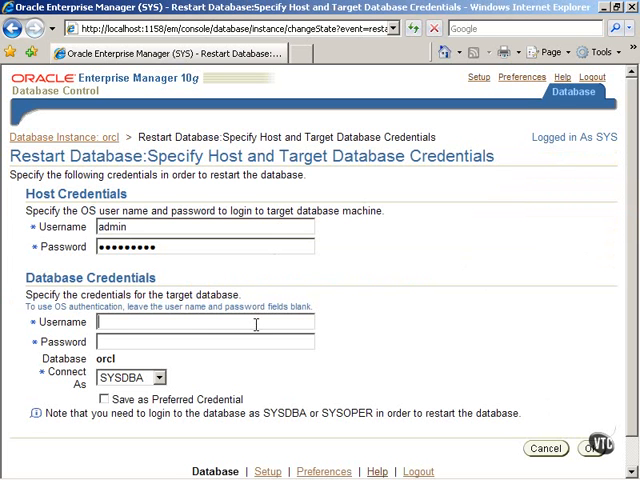
text(SYS)
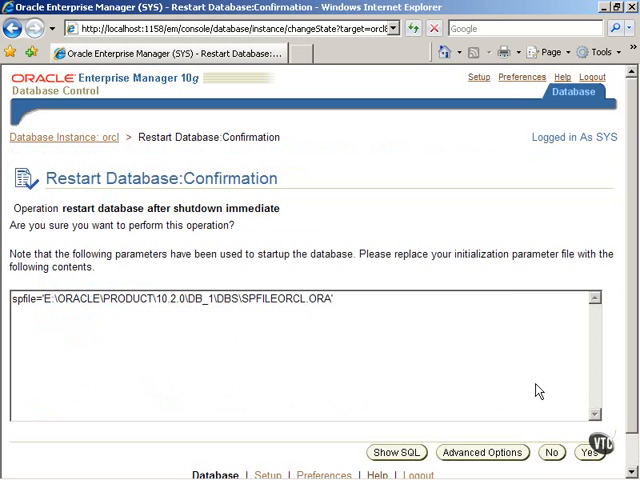
mouse_move(464, 398)
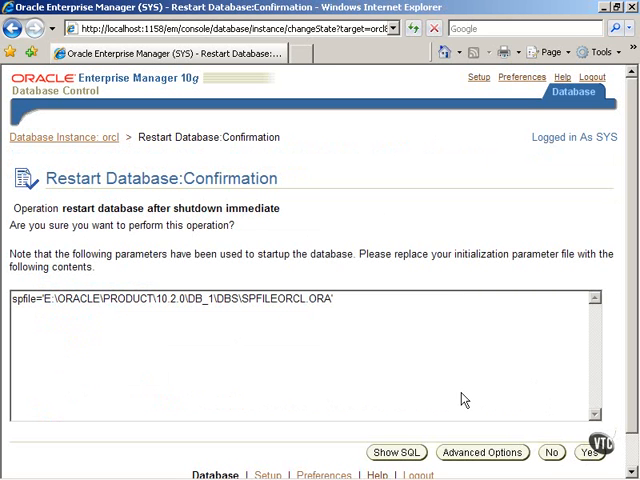
mouse_move(468, 412)
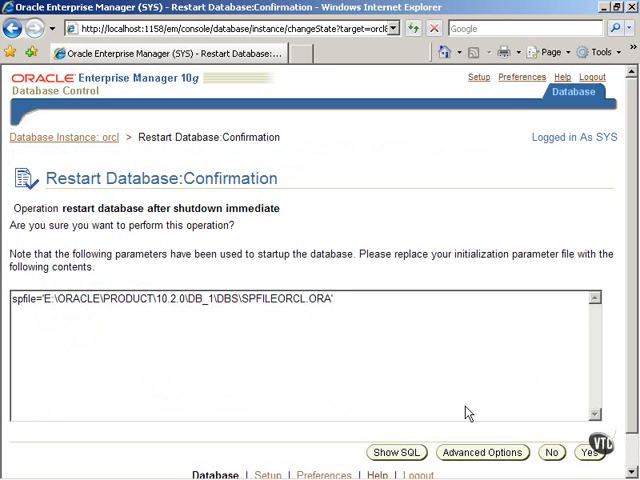
mouse_move(500, 426)
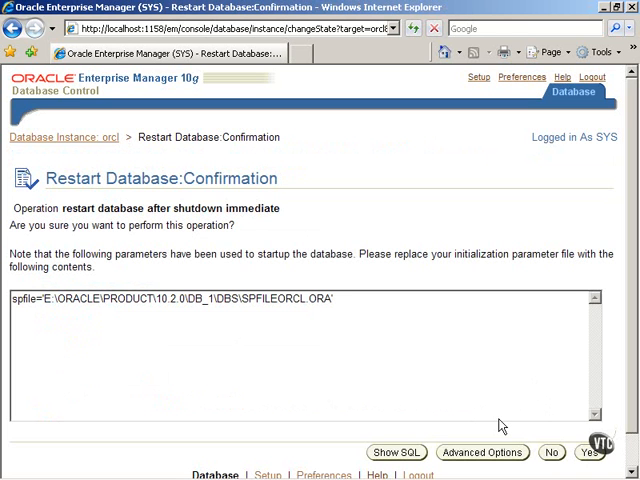
mouse_move(546, 452)
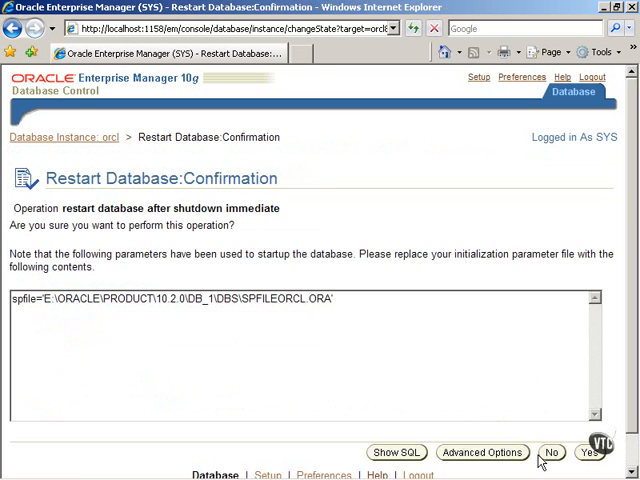
Step: Decline the database restart confirmation and log out of Enterprise Manager
click(586, 452)
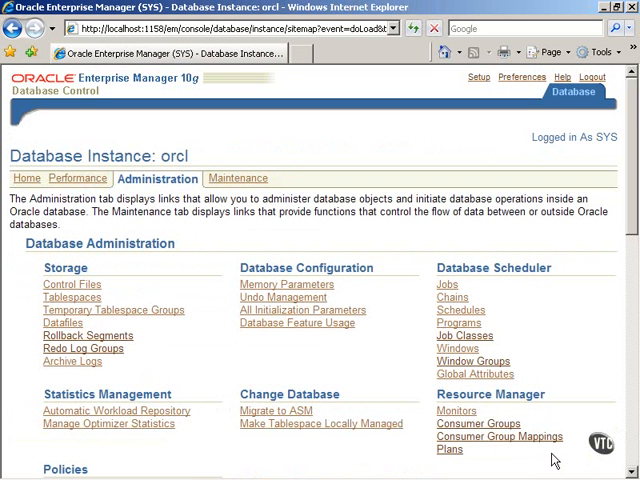
mouse_move(576, 270)
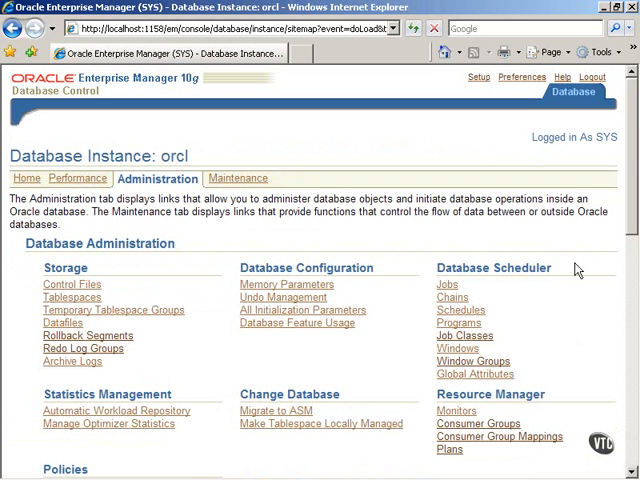
click(600, 80)
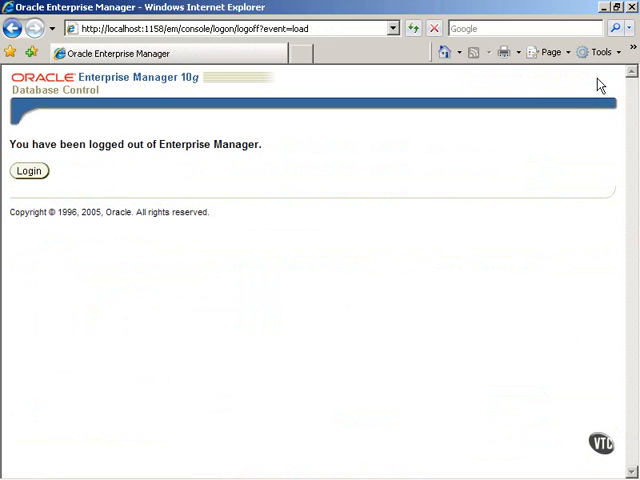